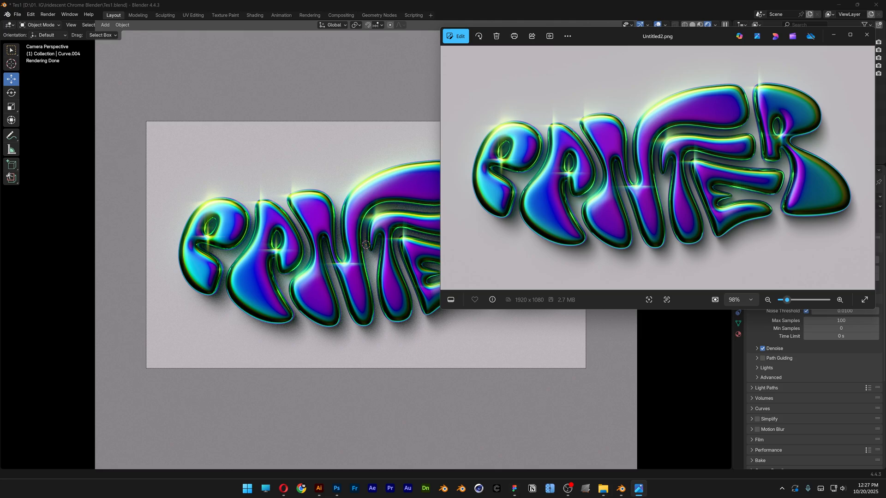
Step: Close the finished PANTER render preview to start a fresh General file
{"action": "left_click", "coordinate": [327, 493]}
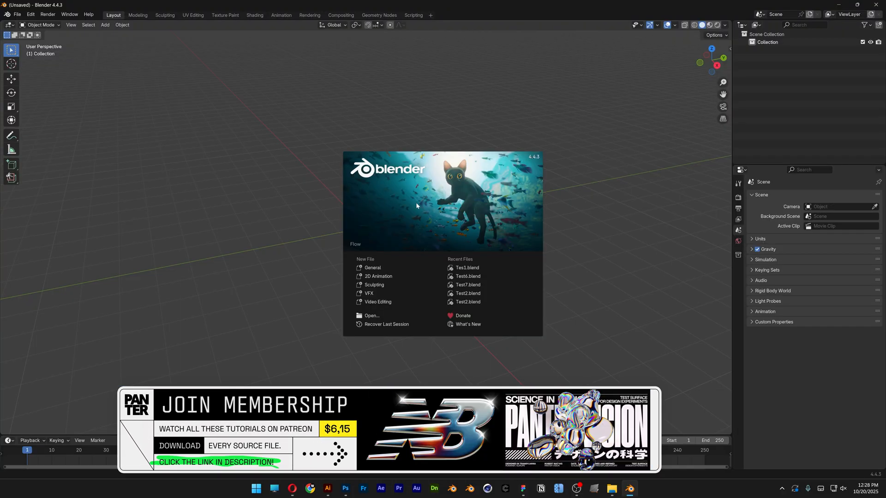
Step: Import Logo.svg as curve outlines using the Scalable Vector Graphics importer
{"action": "left_click", "coordinate": [18, 15]}
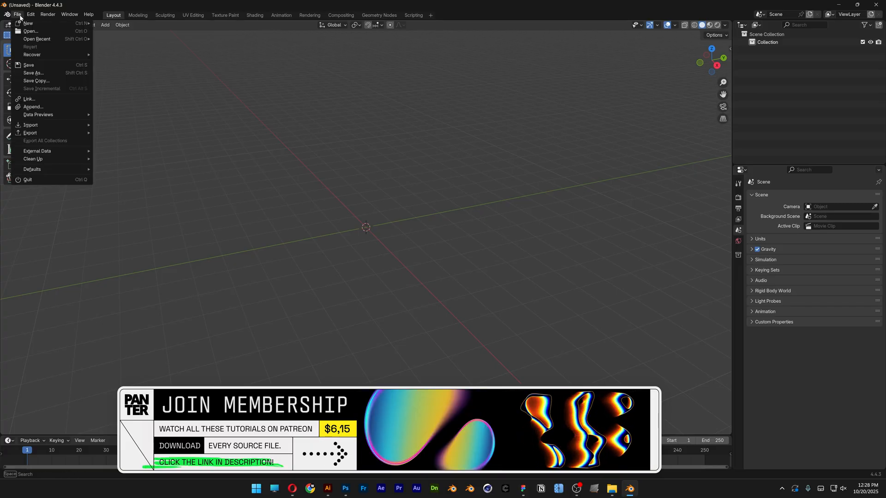
{"action": "left_click", "coordinate": [30, 125]}
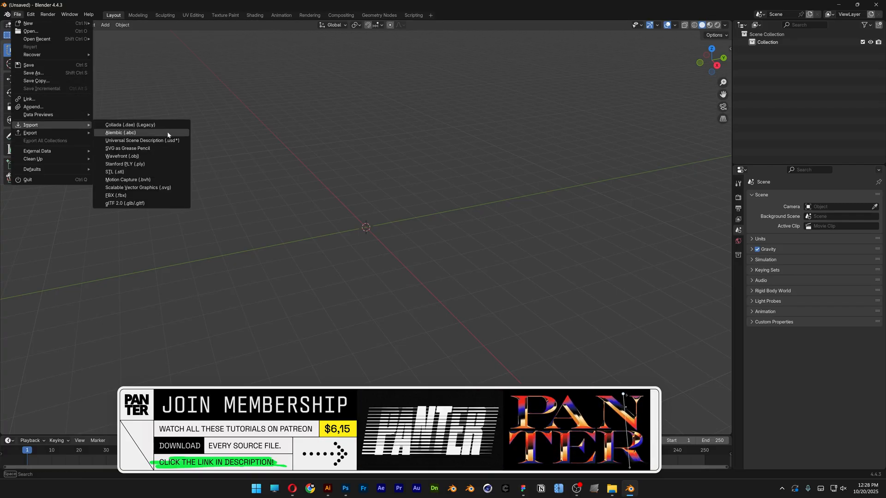
{"action": "left_click", "coordinate": [138, 190]}
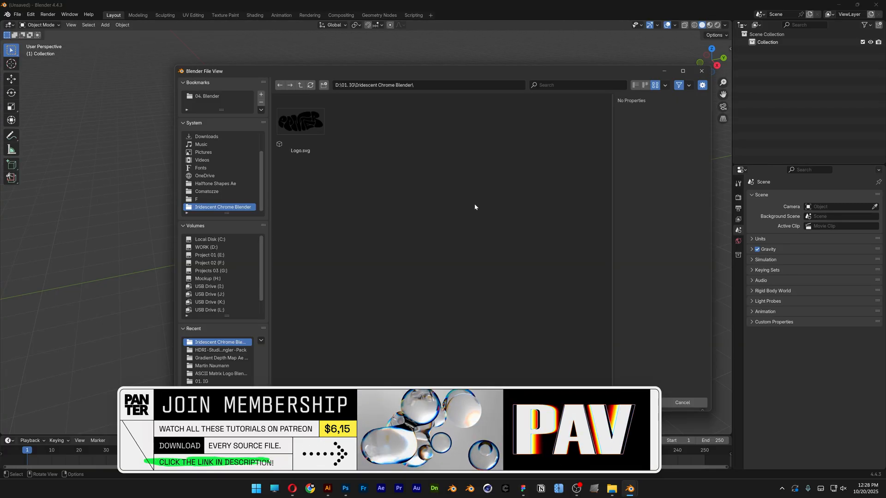
{"action": "left_click", "coordinate": [300, 121]}
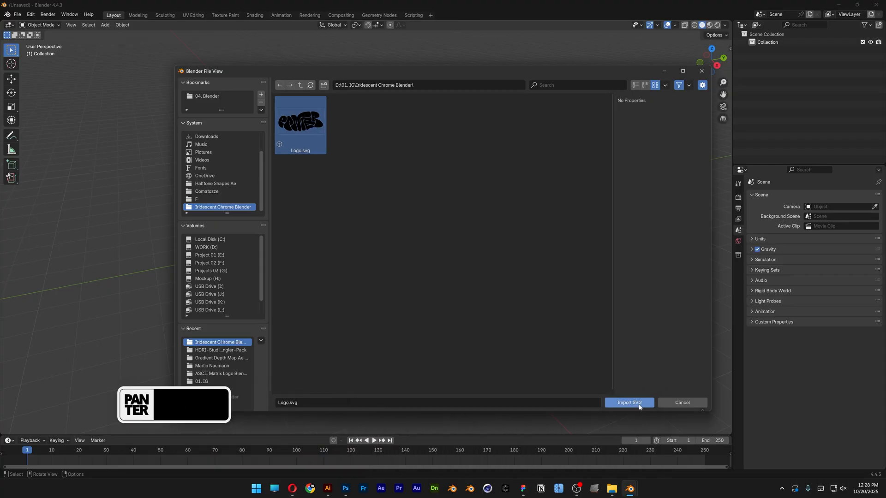
{"action": "left_click", "coordinate": [628, 402]}
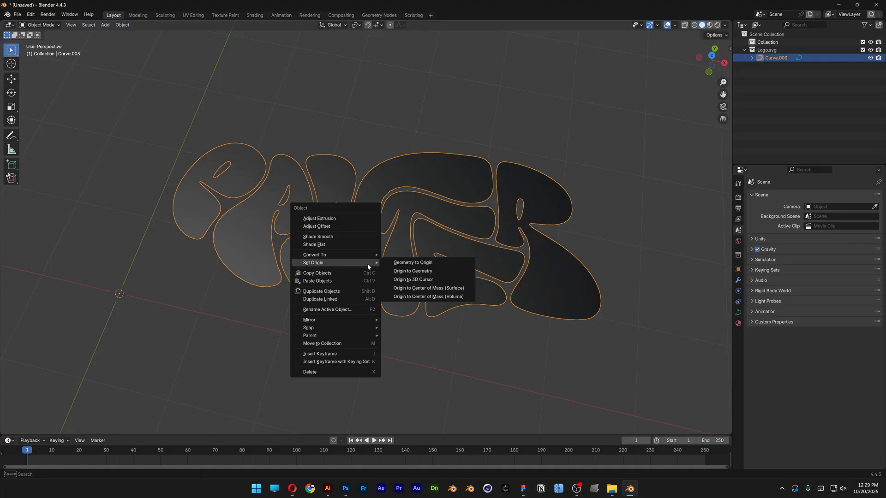
Step: Set origin to geometry, white base colour, preview resolution U 25, and extrude the letters
{"action": "left_click", "coordinate": [412, 271]}
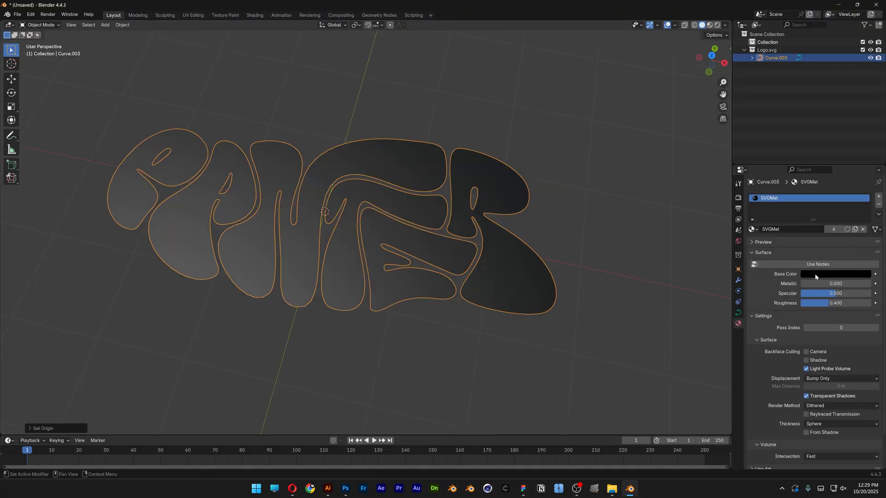
{"action": "left_click", "coordinate": [838, 273]}
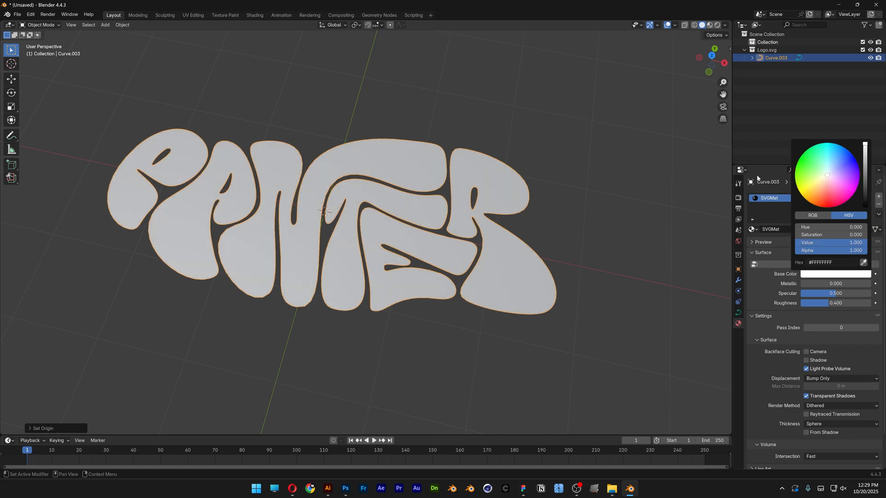
{"action": "left_click", "coordinate": [738, 302]}
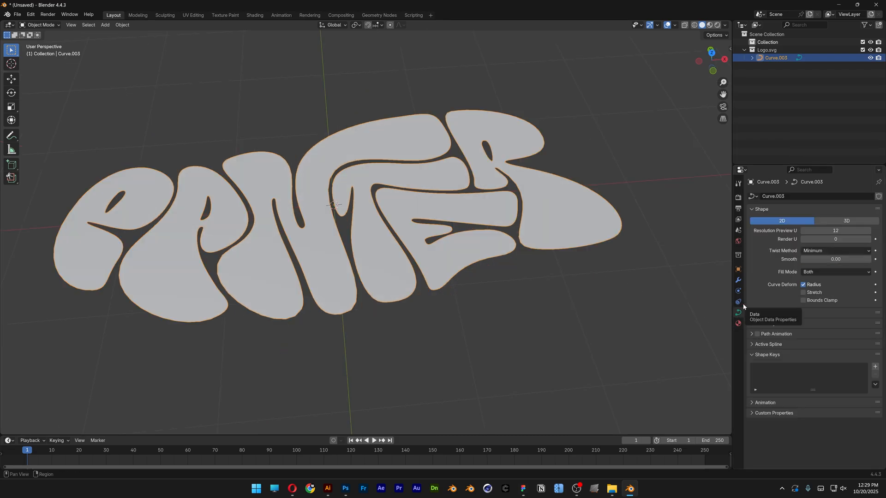
{"action": "left_click", "coordinate": [835, 231]}
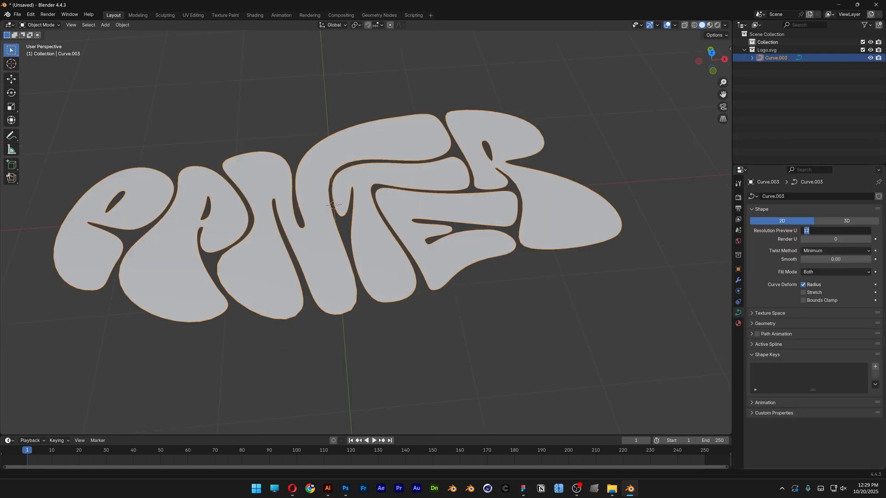
{"action": "type", "text": "25"}
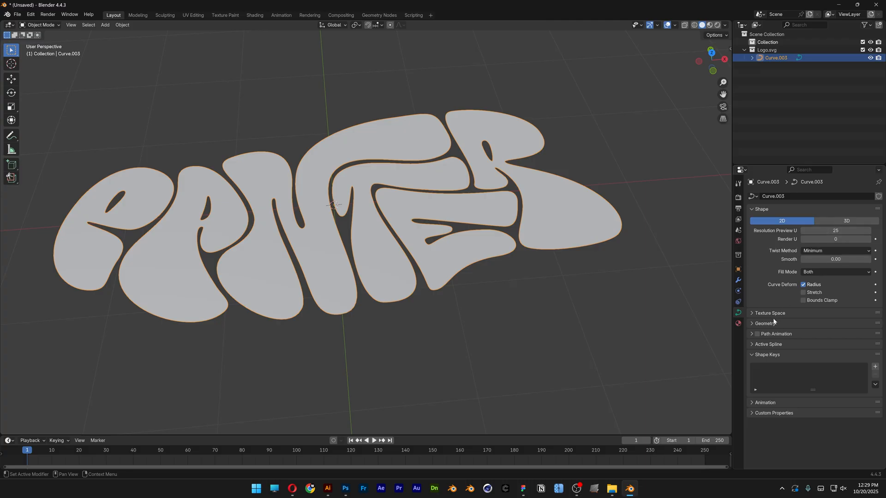
{"action": "left_click", "coordinate": [765, 323]}
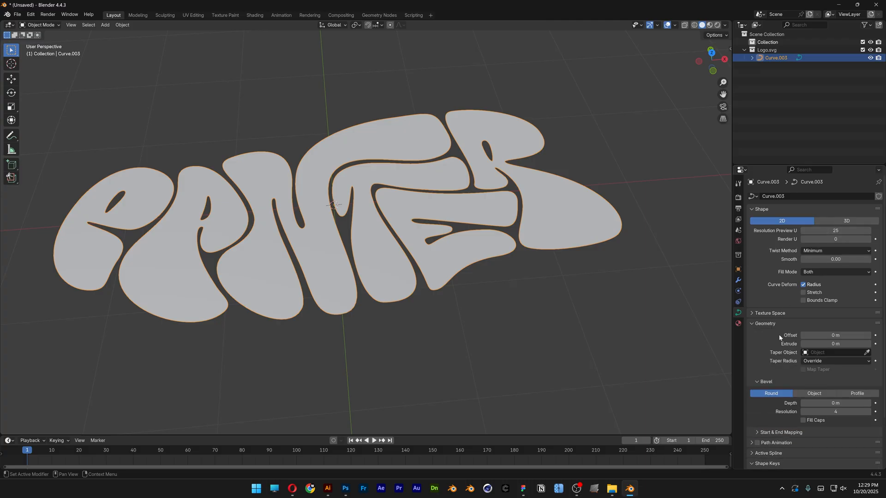
{"action": "left_click", "coordinate": [835, 343]}
{"action": "type", "text": ".01"}
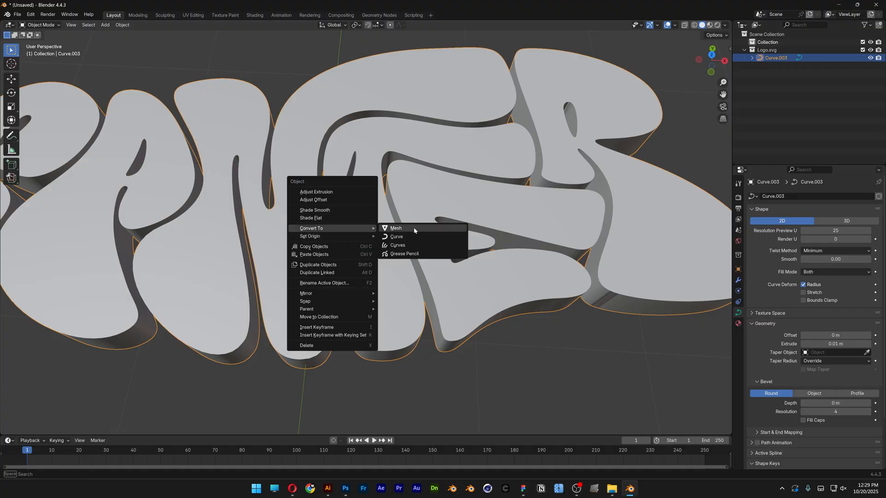
Step: Convert the letters to a mesh, apply a voxel Remesh modifier, and shade smooth
{"action": "left_click", "coordinate": [396, 228]}
{"action": "type", "text": "r"}
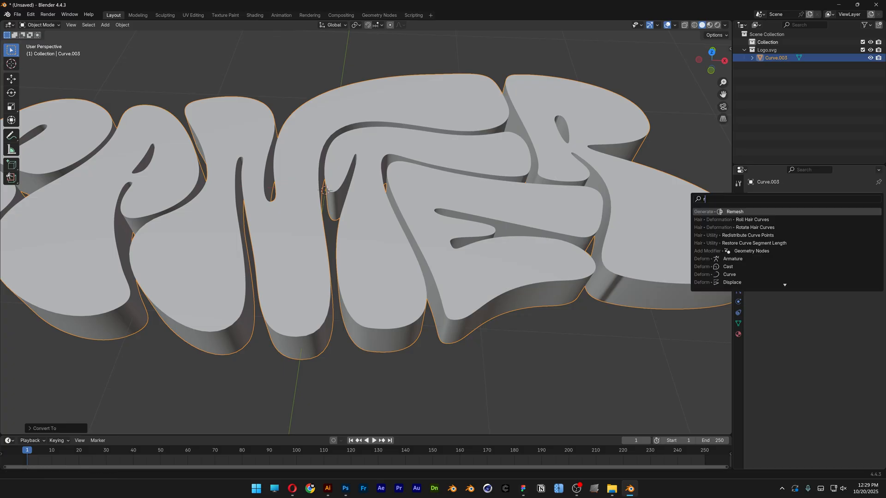
{"action": "left_click", "coordinate": [735, 211]}
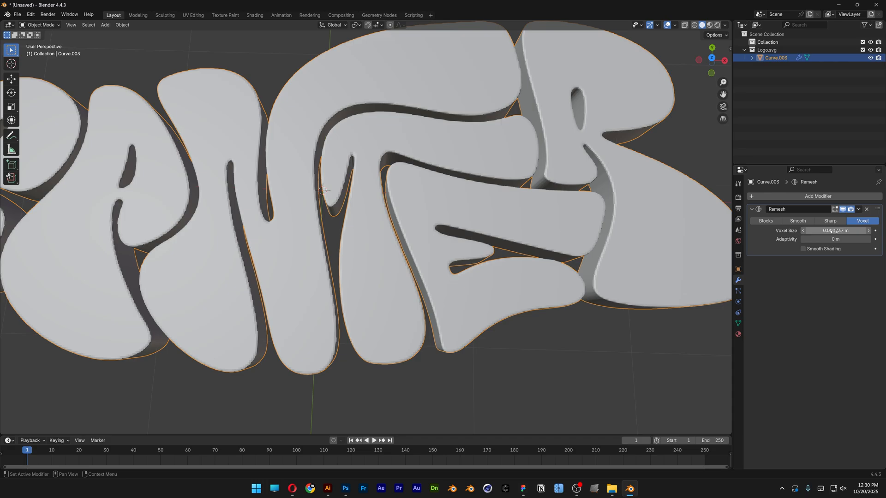
{"action": "left_click", "coordinate": [858, 209]}
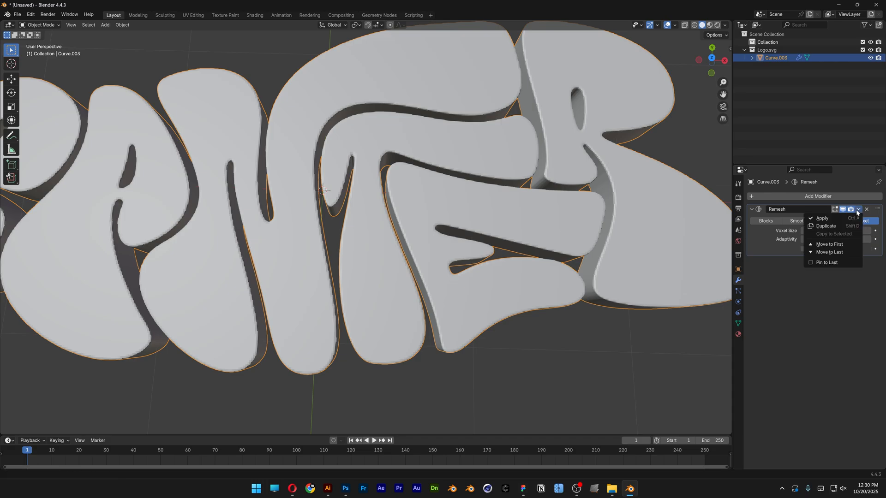
{"action": "left_click", "coordinate": [822, 218]}
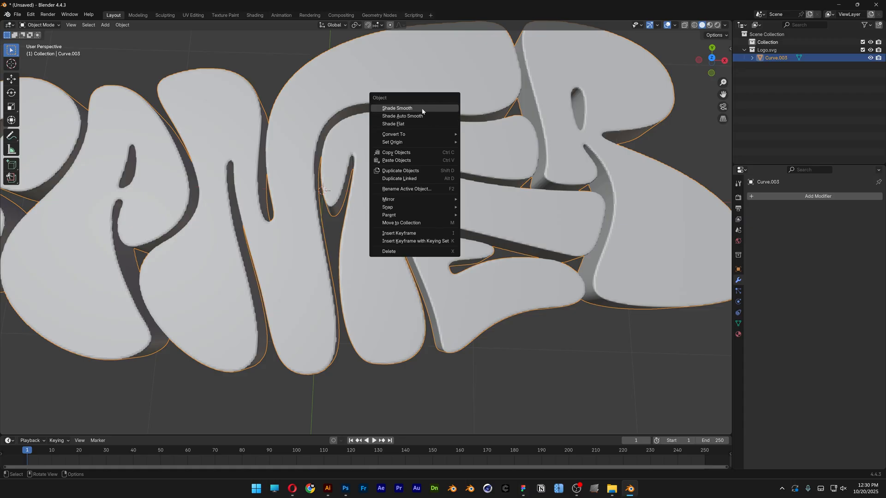
{"action": "left_click", "coordinate": [397, 109]}
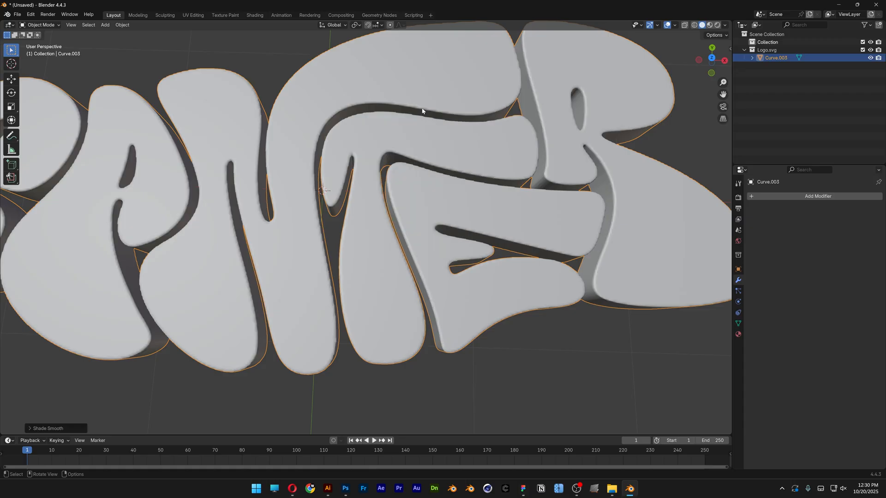
{"action": "mouse_move", "coordinate": [279, 33]}
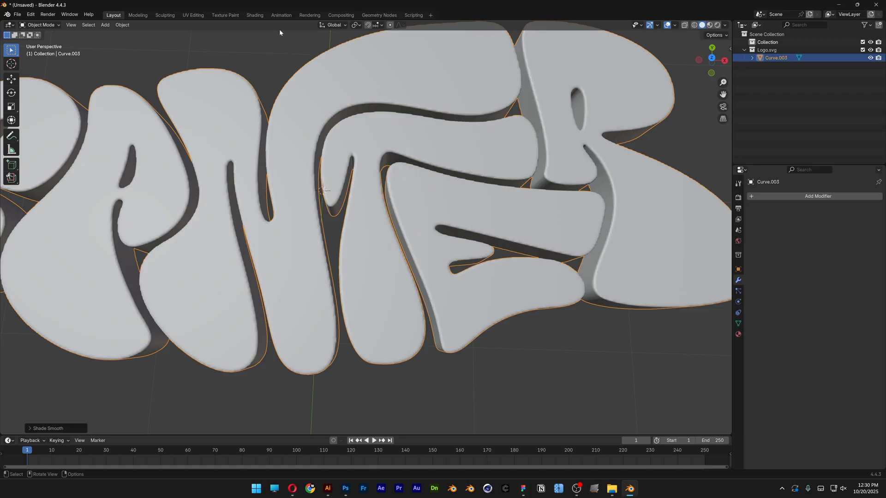
Step: In the Sculpting workspace, round the letters into bubbles with the Smooth brush
{"action": "left_click", "coordinate": [164, 16]}
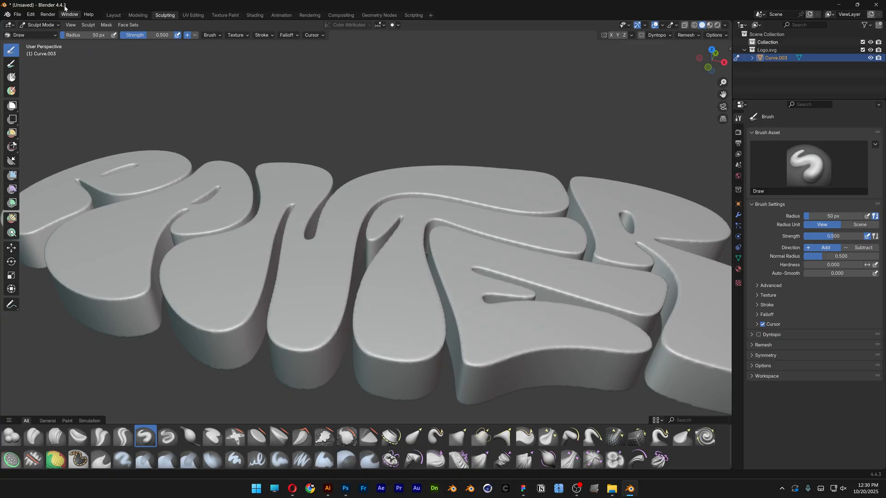
{"action": "mouse_move", "coordinate": [350, 445]}
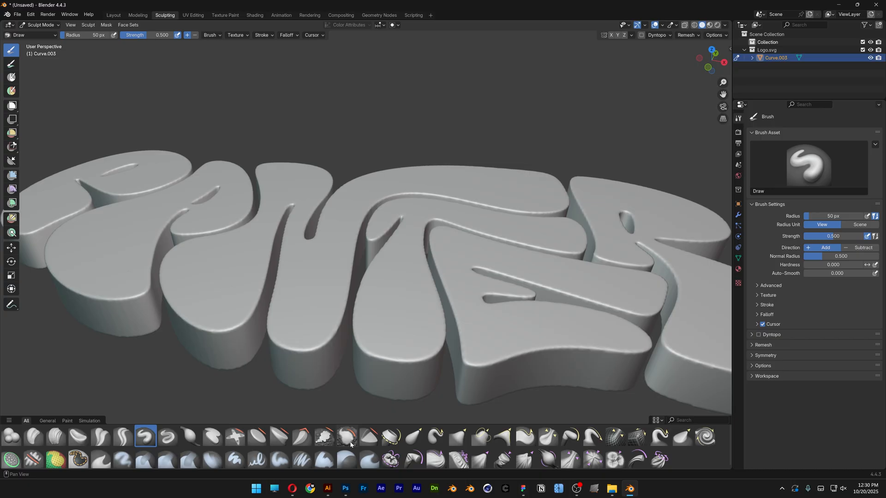
{"action": "mouse_move", "coordinate": [347, 435]}
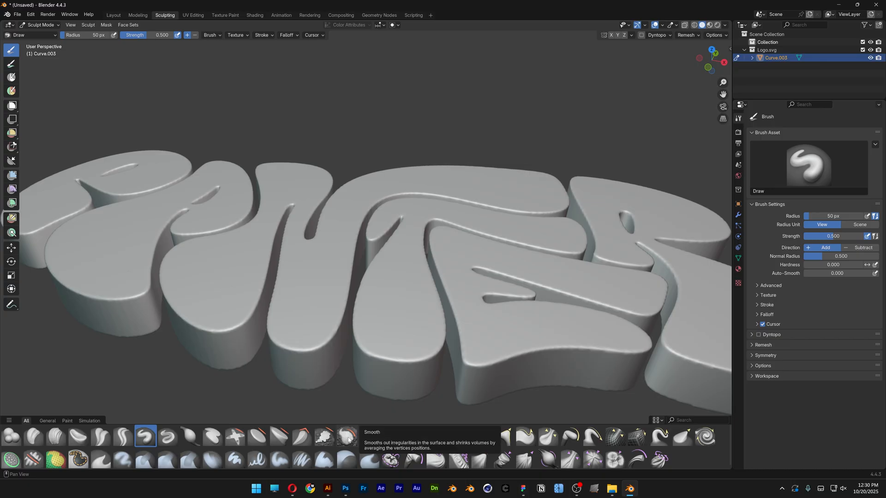
{"action": "left_click", "coordinate": [346, 436]}
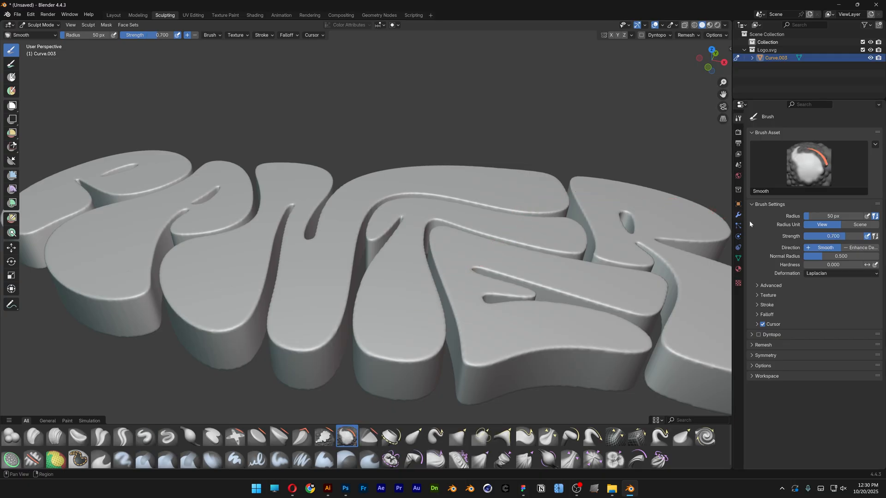
{"action": "left_click", "coordinate": [834, 216]}
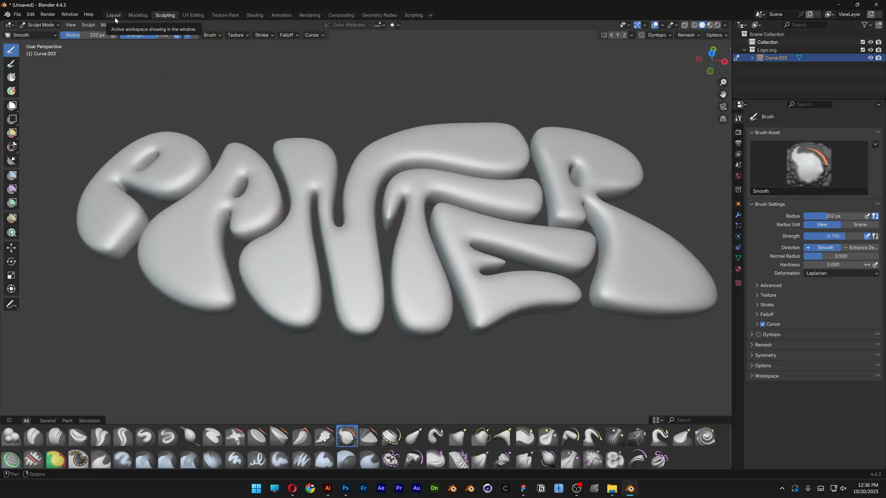
Step: Back in Layout, turn the lower editor area into the Shader Editor
{"action": "left_click", "coordinate": [113, 15]}
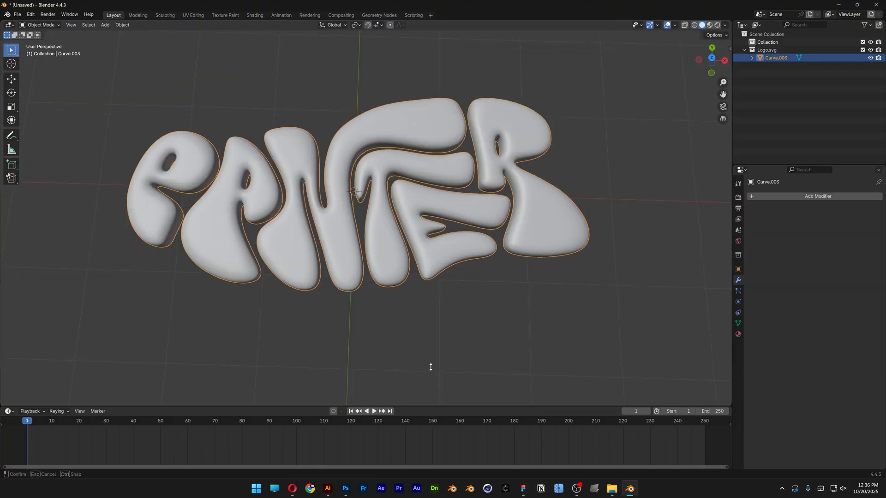
{"action": "left_click", "coordinate": [8, 256]}
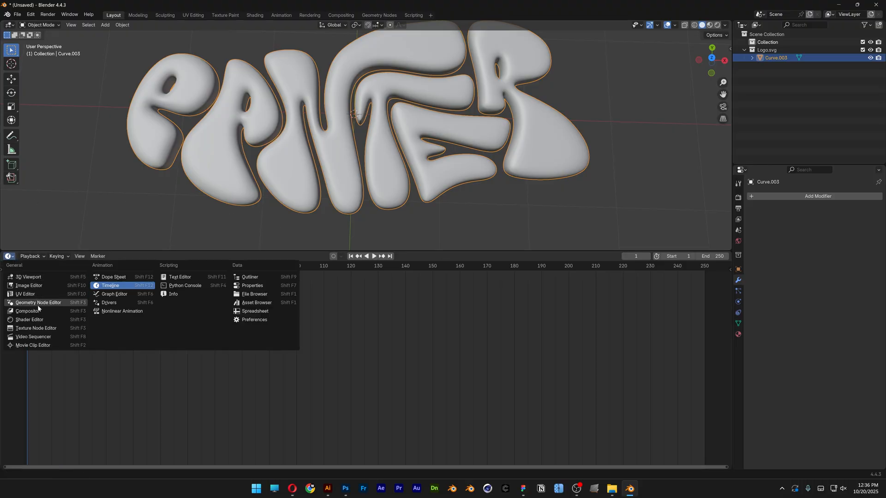
{"action": "left_click", "coordinate": [28, 319]}
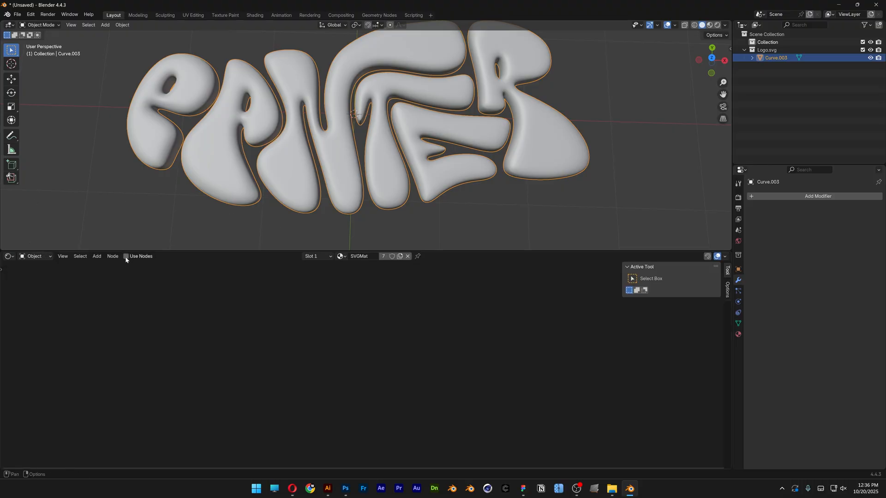
Step: Switch the Shader Editor from Object to World shading
{"action": "left_click", "coordinate": [34, 256]}
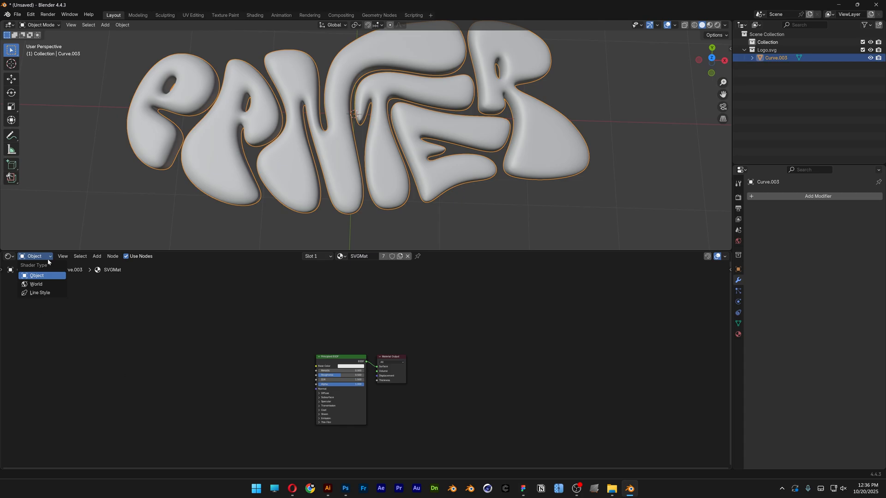
{"action": "left_click", "coordinate": [36, 284]}
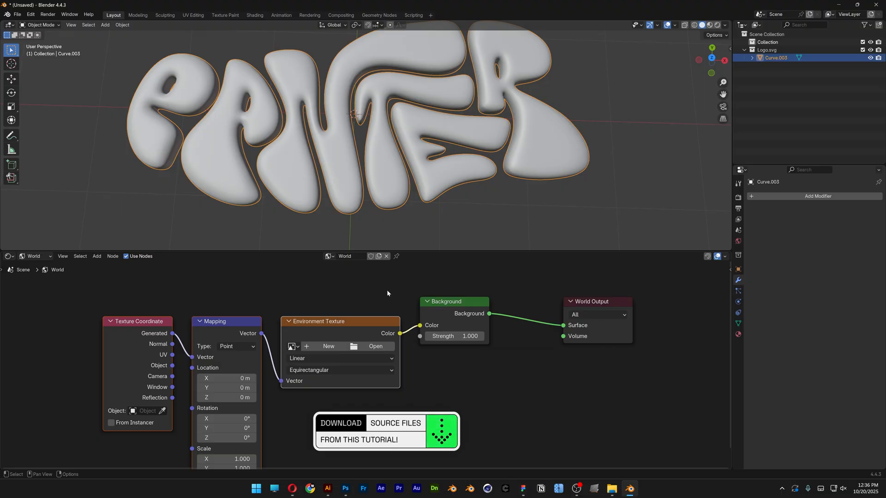
{"action": "left_click", "coordinate": [30, 15]}
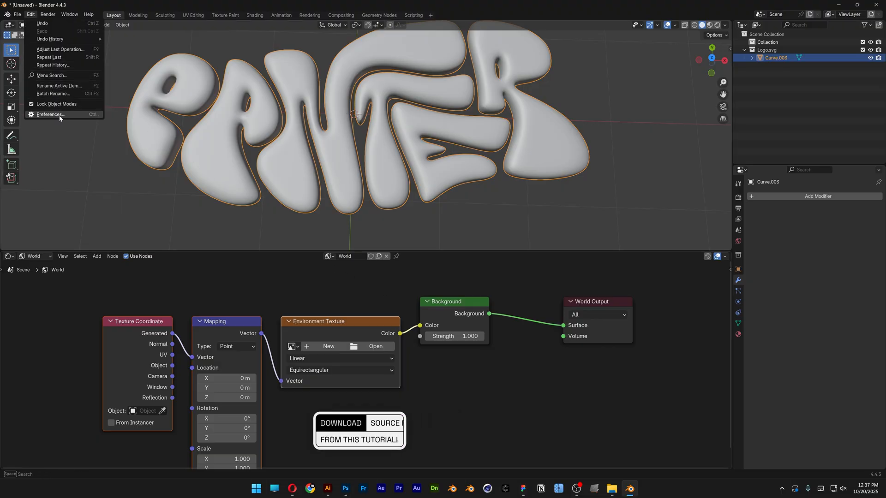
{"action": "left_click", "coordinate": [50, 114]}
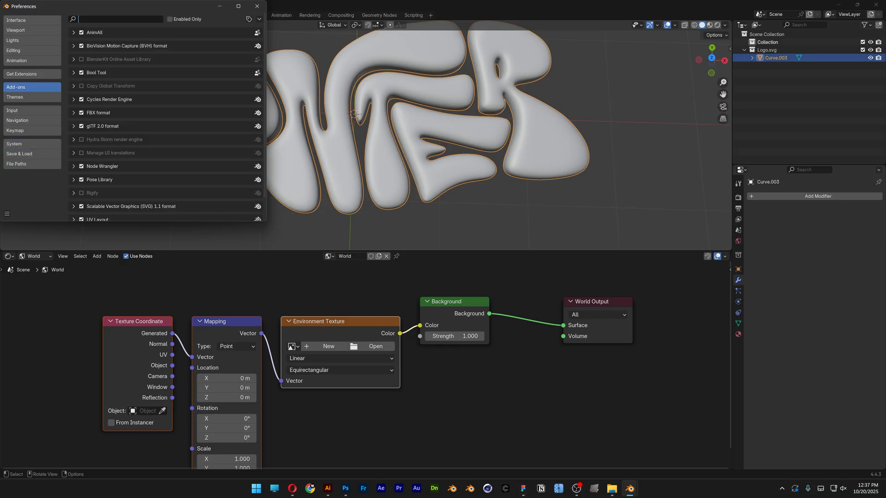
{"action": "type", "text": "node wra"}
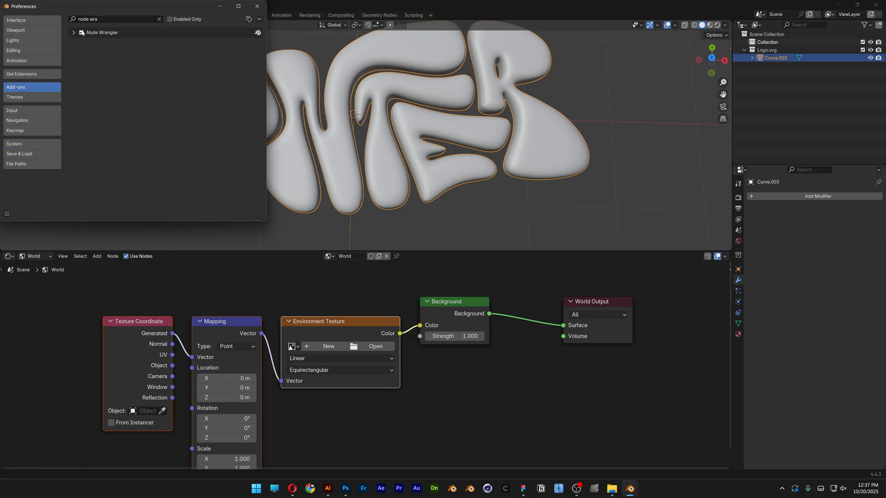
{"action": "left_click", "coordinate": [259, 6]}
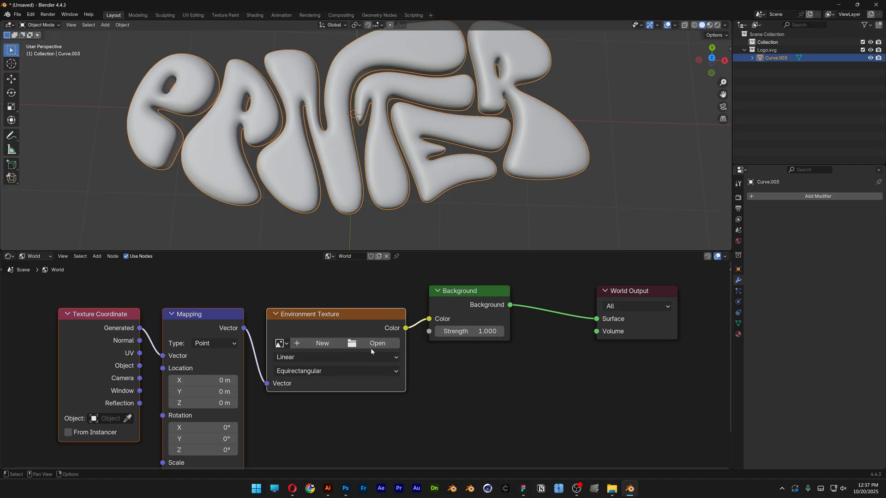
Step: Load studio_small_09_4k.exr into the Environment Texture and switch the viewport to Rendered
{"action": "left_click", "coordinate": [377, 343]}
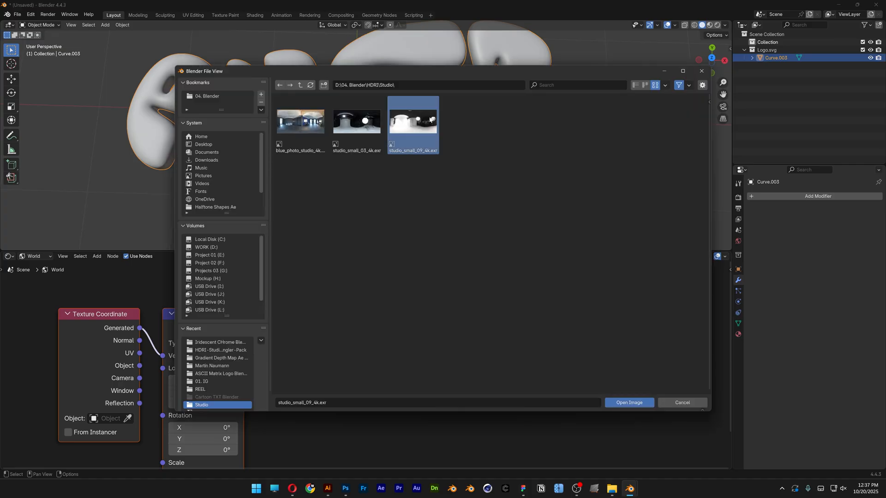
{"action": "left_click", "coordinate": [629, 403]}
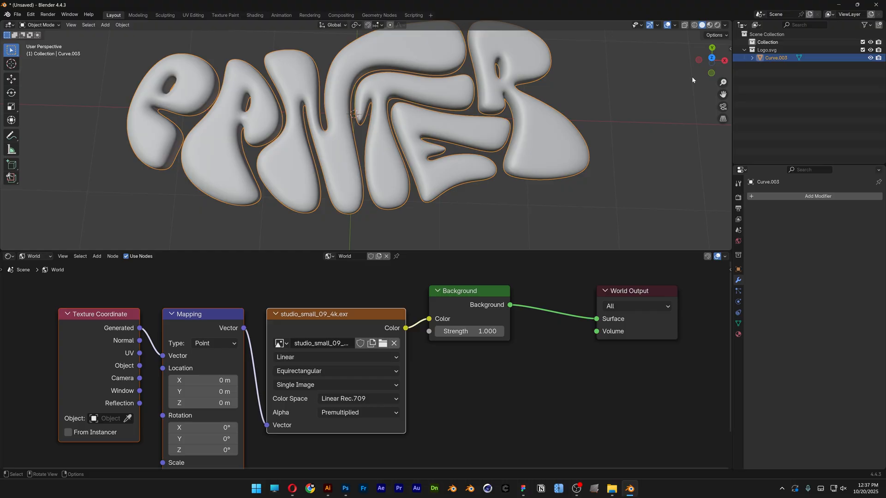
{"action": "left_click", "coordinate": [720, 25]}
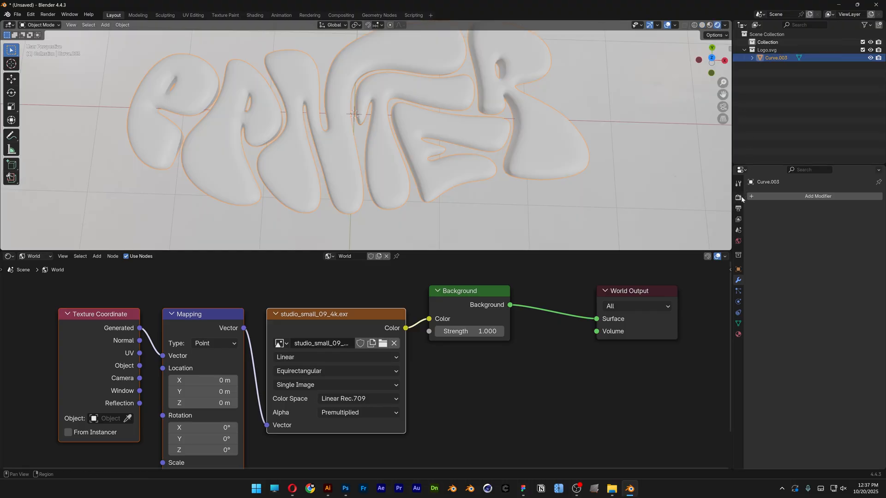
Step: Set the render engine to Cycles with GPU Compute as the device
{"action": "left_click", "coordinate": [841, 196]}
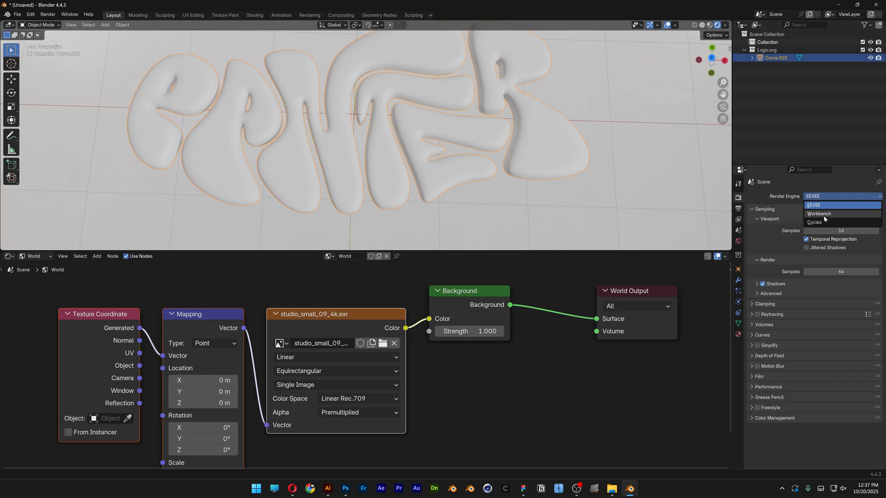
{"action": "left_click", "coordinate": [820, 222]}
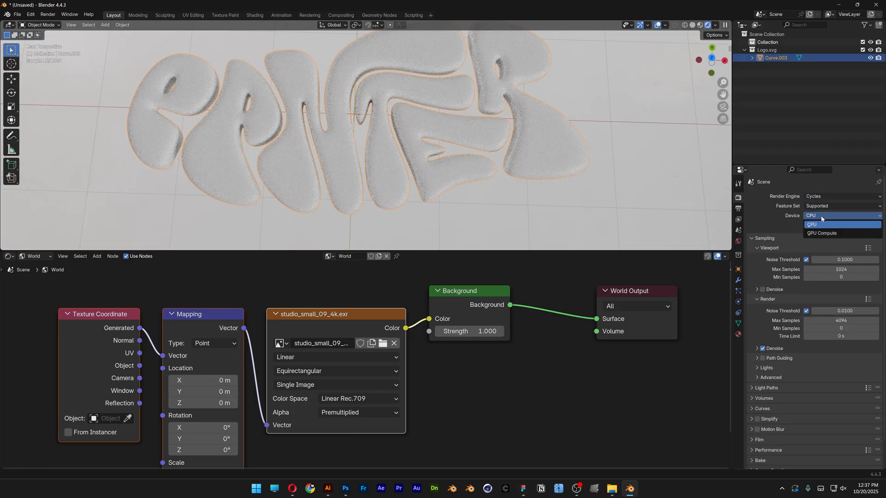
{"action": "left_click", "coordinate": [821, 233]}
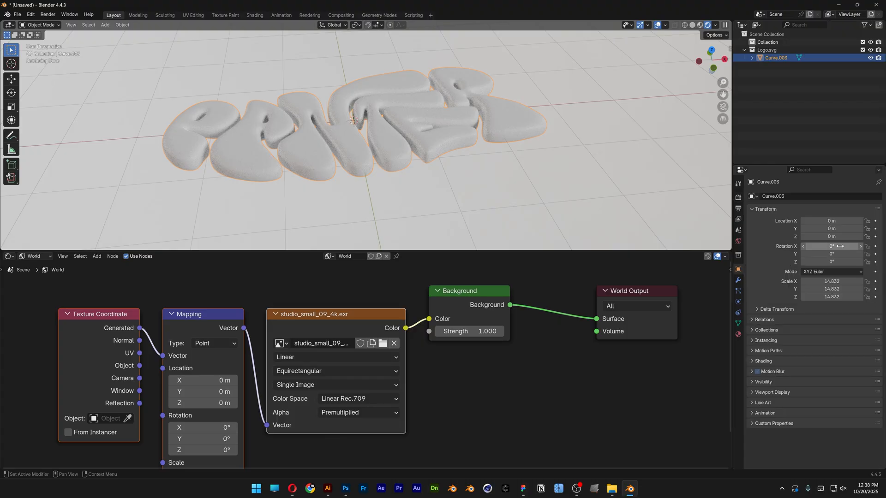
Step: Rotate the text 90° on X, then add and scale up a backdrop plane
{"action": "left_click", "coordinate": [839, 246]}
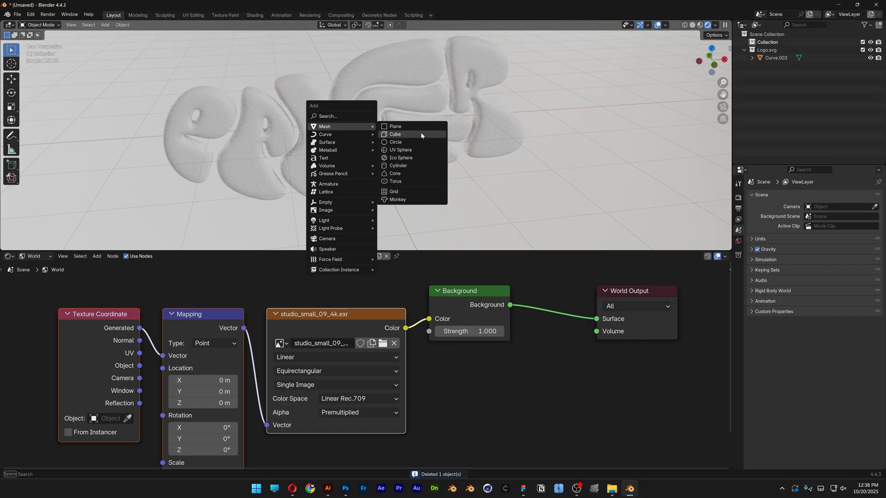
{"action": "left_click", "coordinate": [395, 127]}
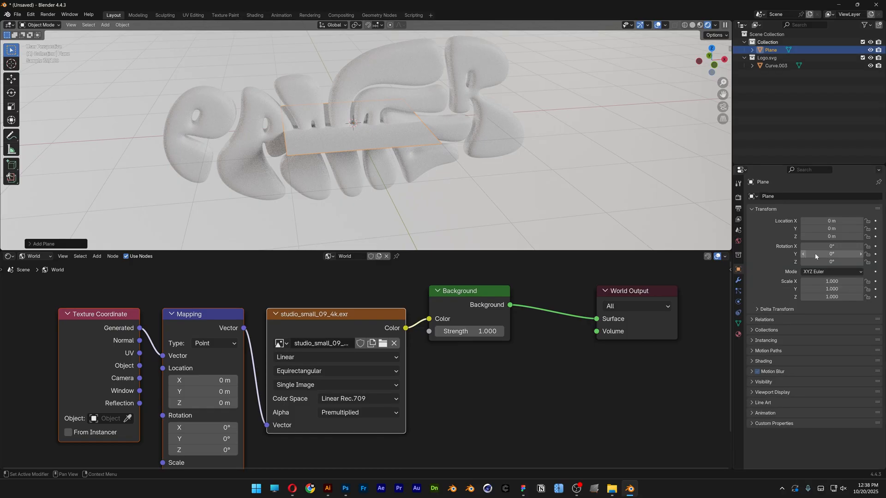
{"action": "key", "text": "s"}
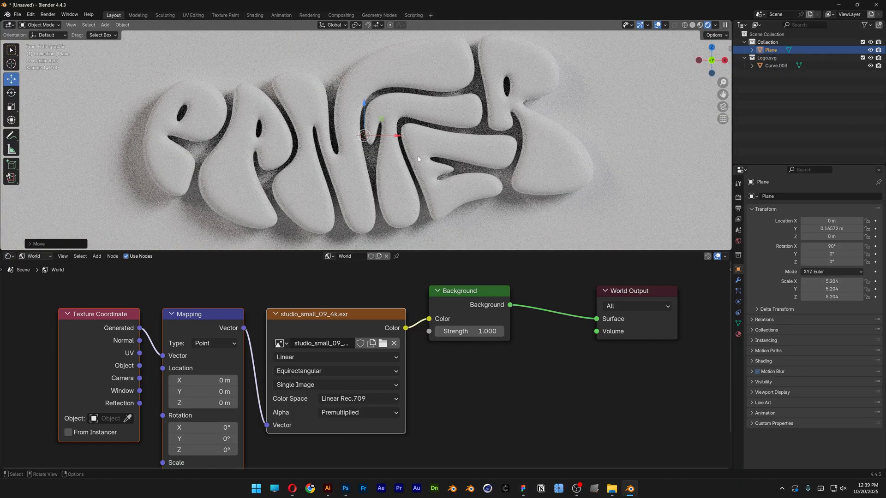
Step: Select Curve.003, show its Object shader nodes, and create a new material
{"action": "left_click", "coordinate": [33, 256]}
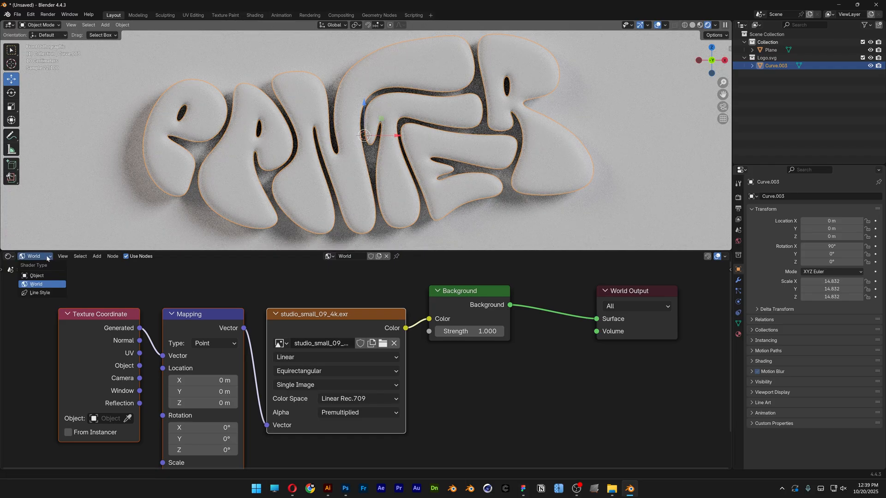
{"action": "left_click", "coordinate": [37, 276]}
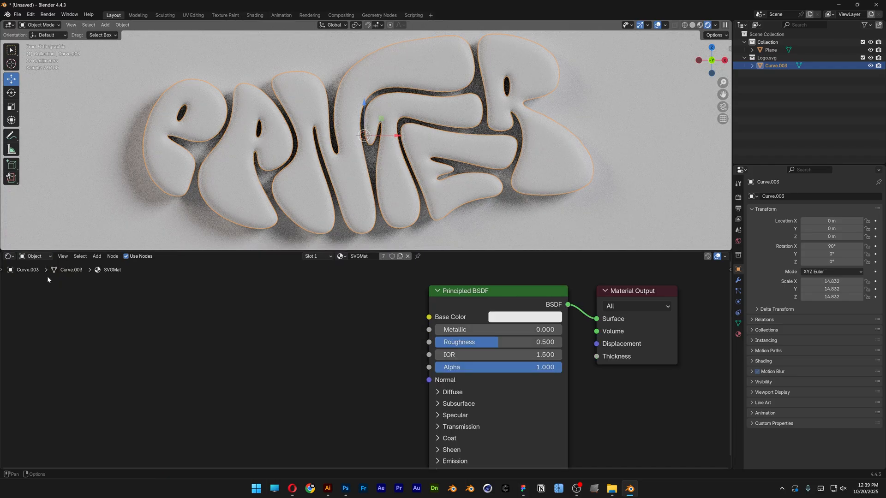
{"action": "left_click", "coordinate": [407, 256]}
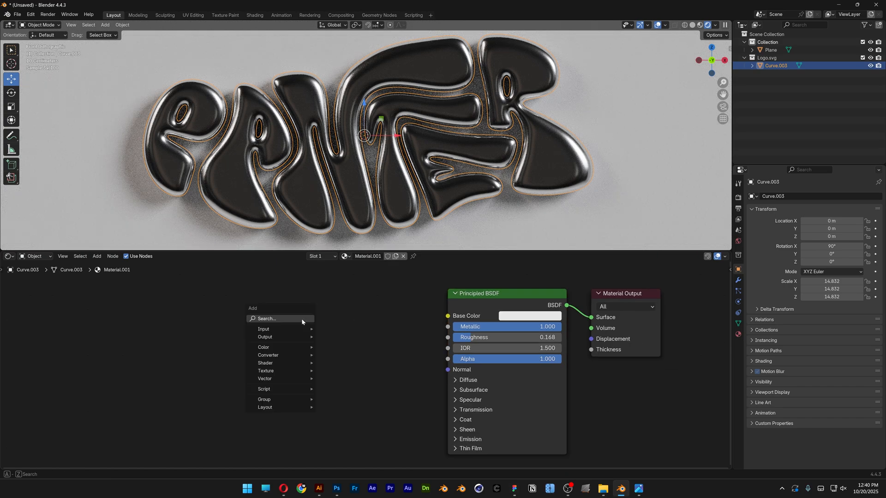
Step: Add a Layer Weight node and a Color Ramp node to the chrome material
{"action": "left_click", "coordinate": [265, 330]}
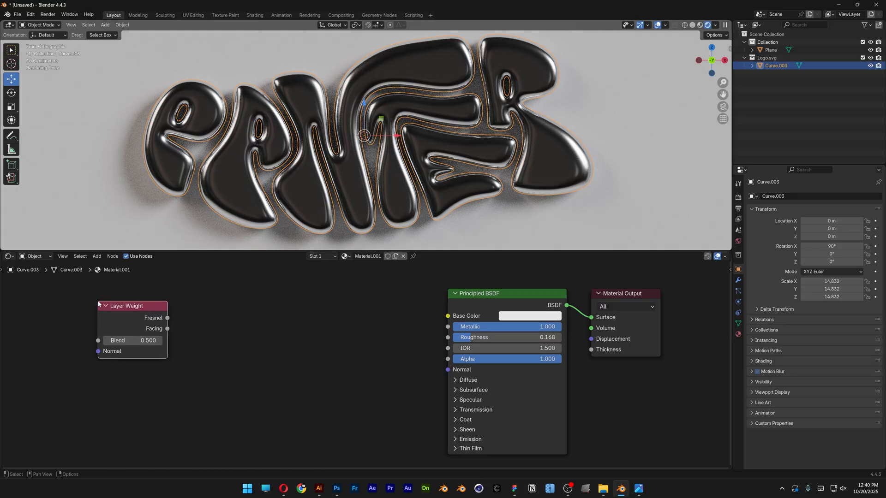
{"action": "type", "text": "color"}
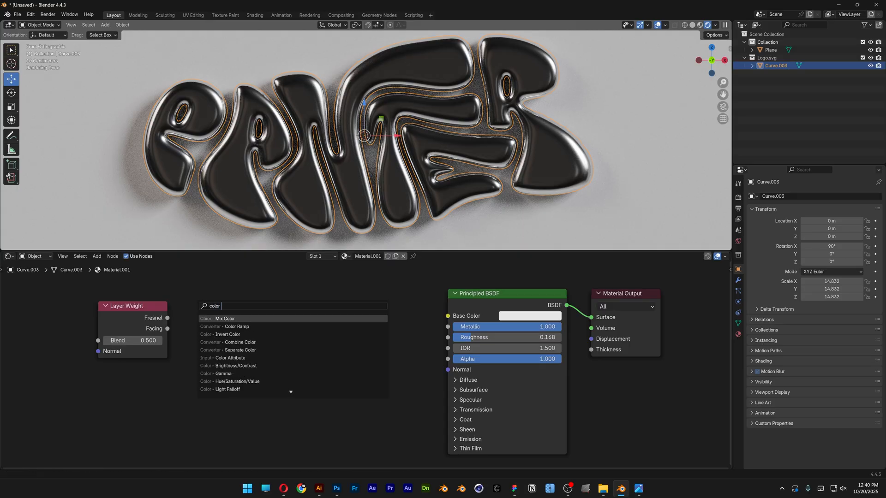
{"action": "left_click", "coordinate": [224, 327]}
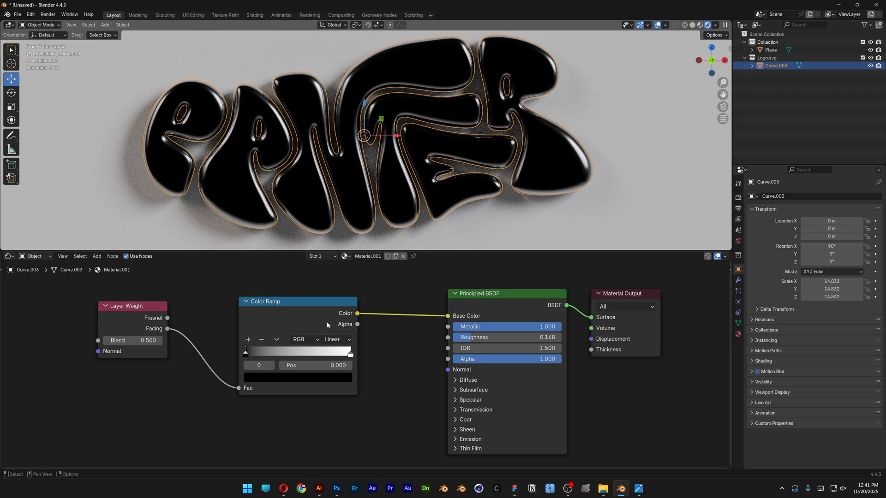
Step: Set the Color Ramp colour mode to HSL with Far interpolation
{"action": "left_click", "coordinate": [304, 339]}
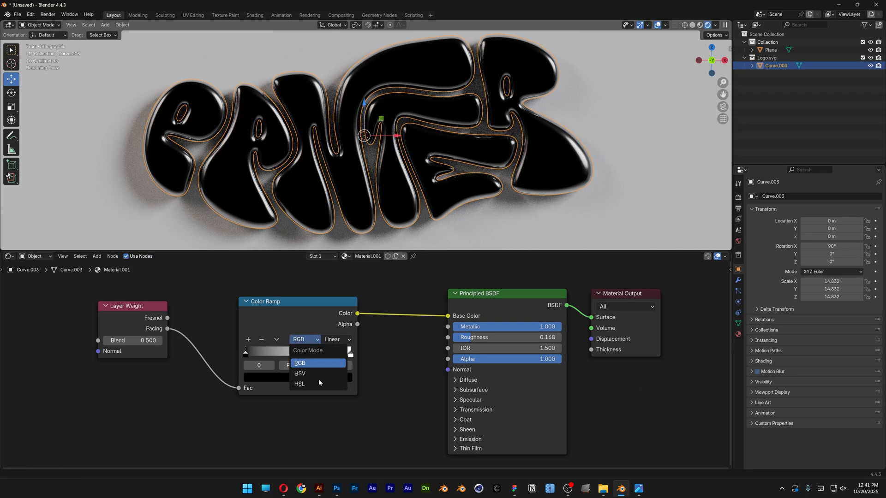
{"action": "left_click", "coordinate": [299, 384]}
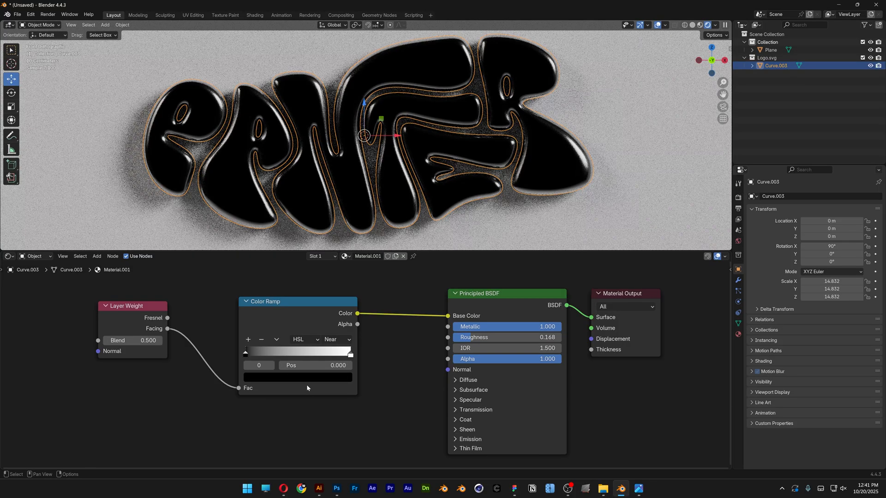
{"action": "left_click", "coordinate": [337, 339]}
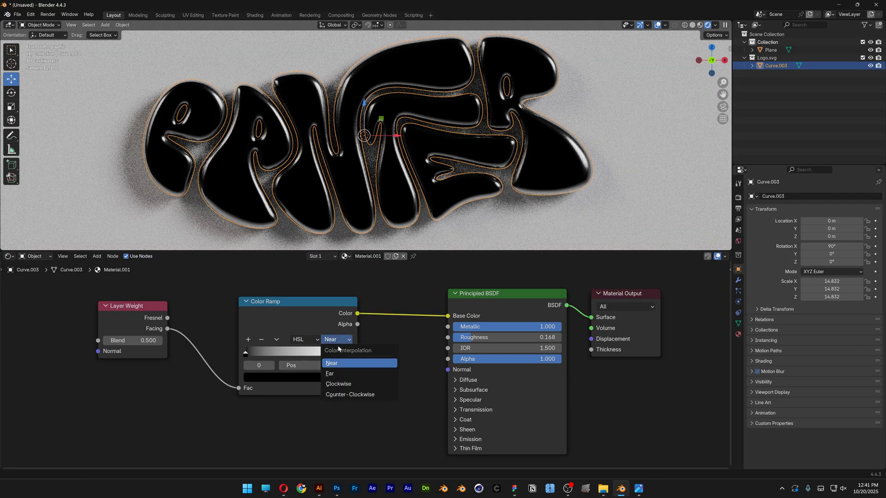
{"action": "left_click", "coordinate": [330, 375]}
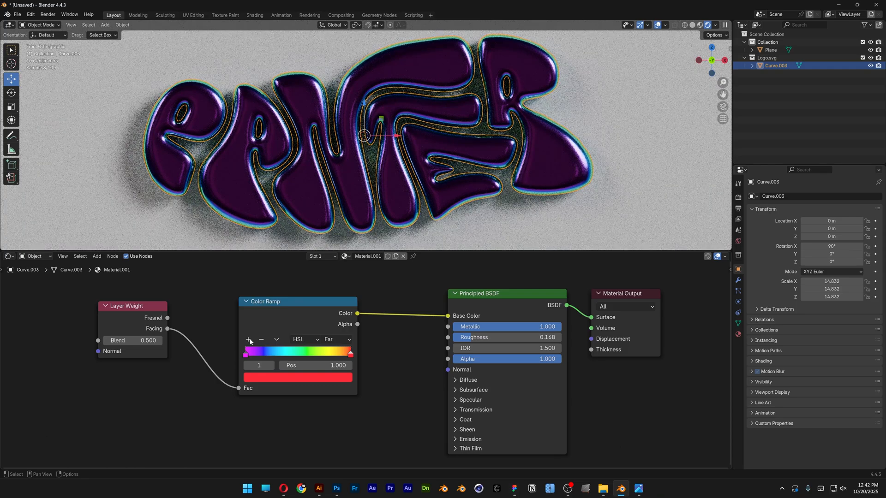
Step: Add a green colour stop at 0.124, then show the World shader nodes again
{"action": "left_click", "coordinate": [248, 340]}
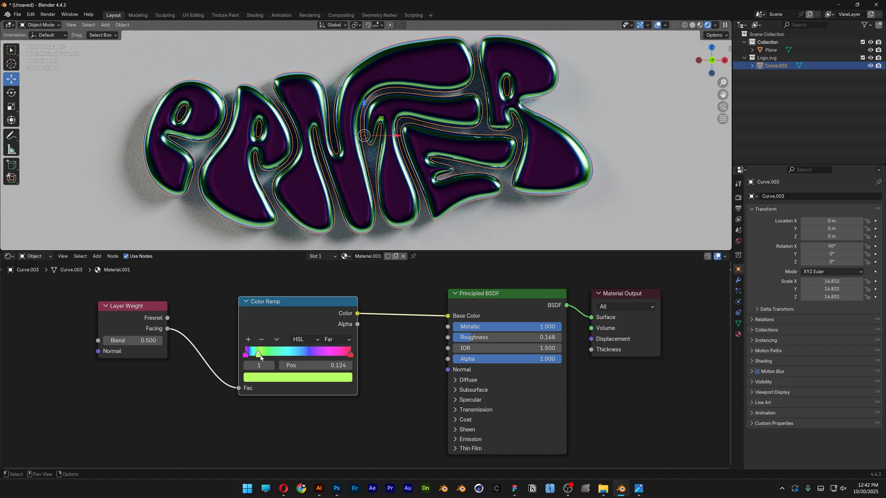
{"action": "left_click", "coordinate": [35, 256]}
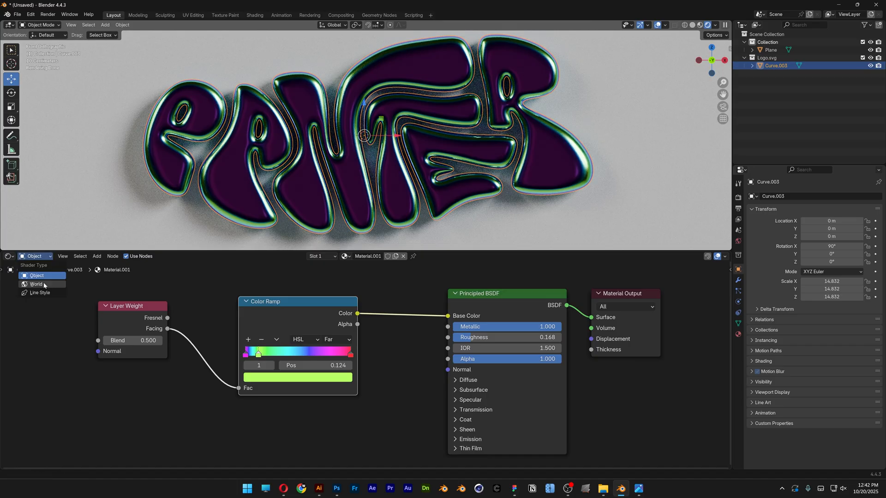
{"action": "left_click", "coordinate": [36, 285]}
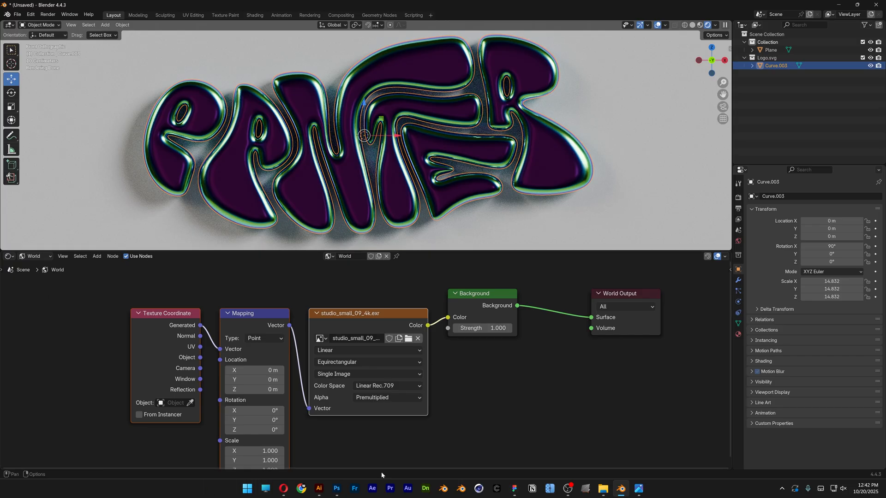